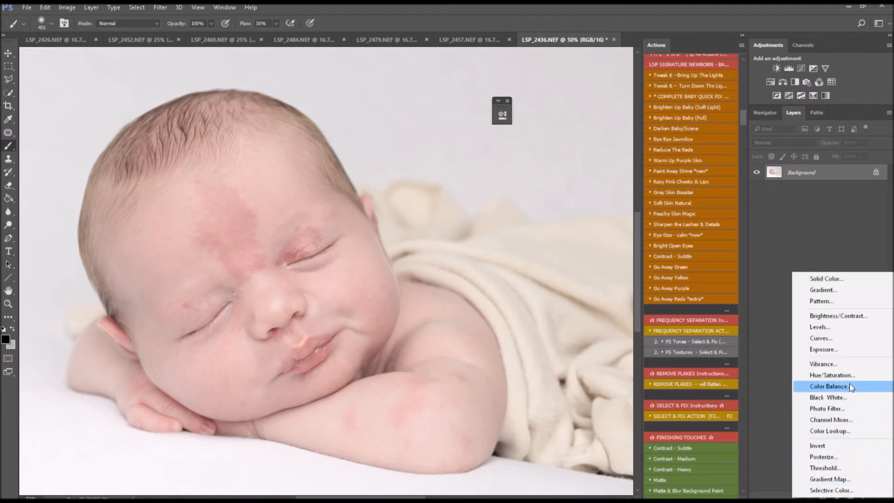
- Add a Hue/Saturation adjustment layer above the photo and set its range from Master to Reds
{"action": "left_click", "coordinate": [832, 374]}
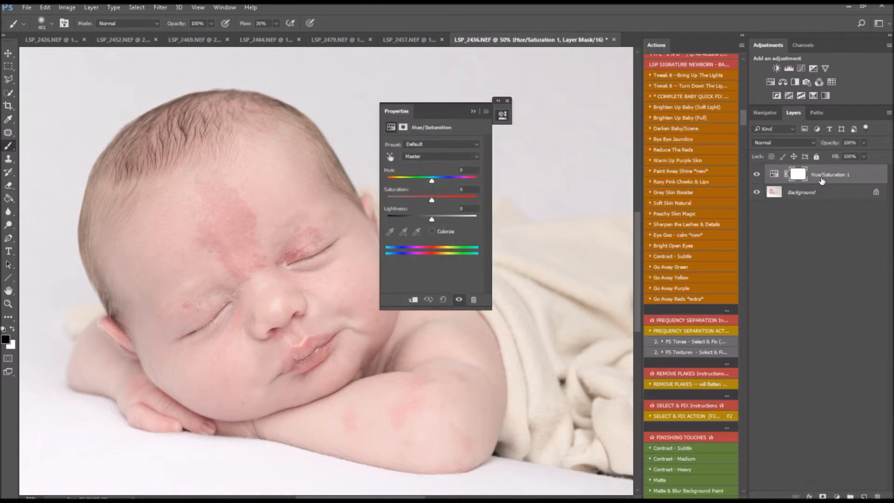
{"action": "mouse_move", "coordinate": [409, 166]}
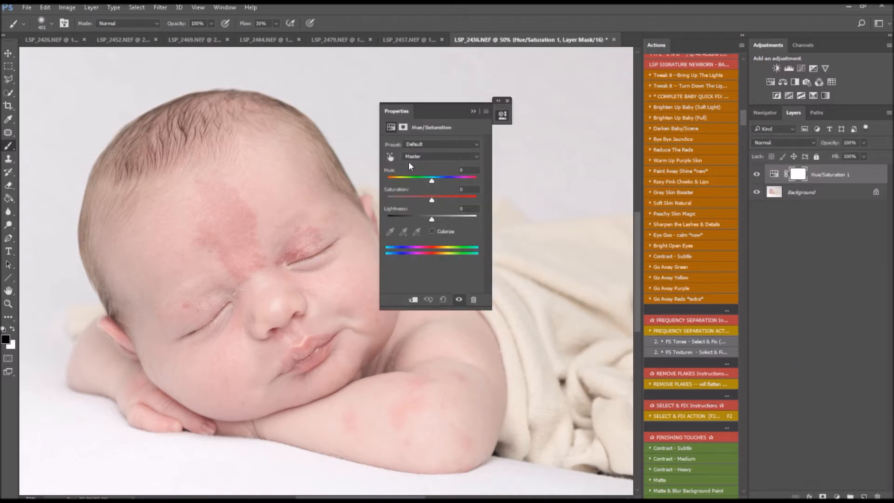
{"action": "left_click", "coordinate": [442, 156]}
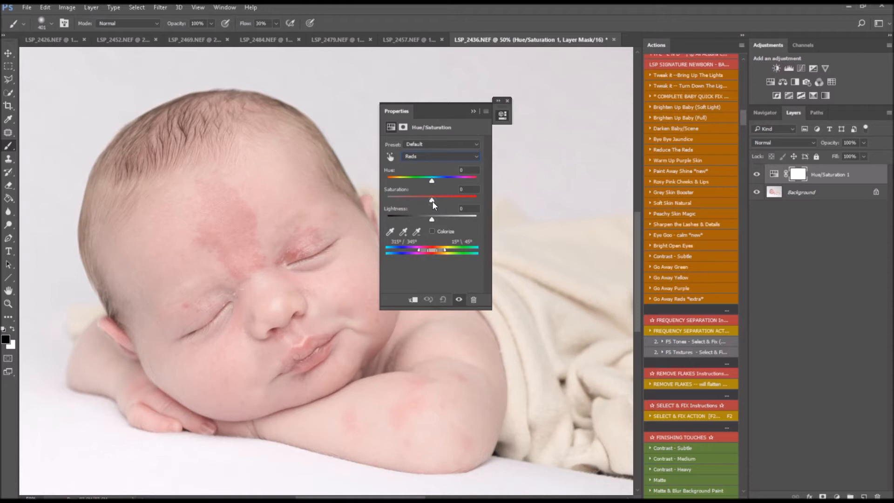
- Preview with Saturation +100, then narrow the reds range sliders to the baby's blotchy skin tones
{"action": "left_click_drag", "start_coordinate": [431, 197], "coordinate": [476, 196]}
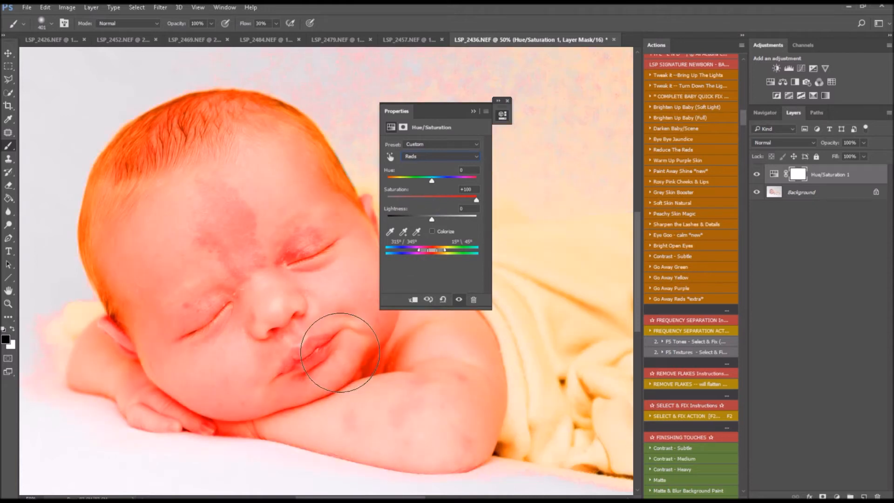
{"action": "mouse_move", "coordinate": [442, 305]}
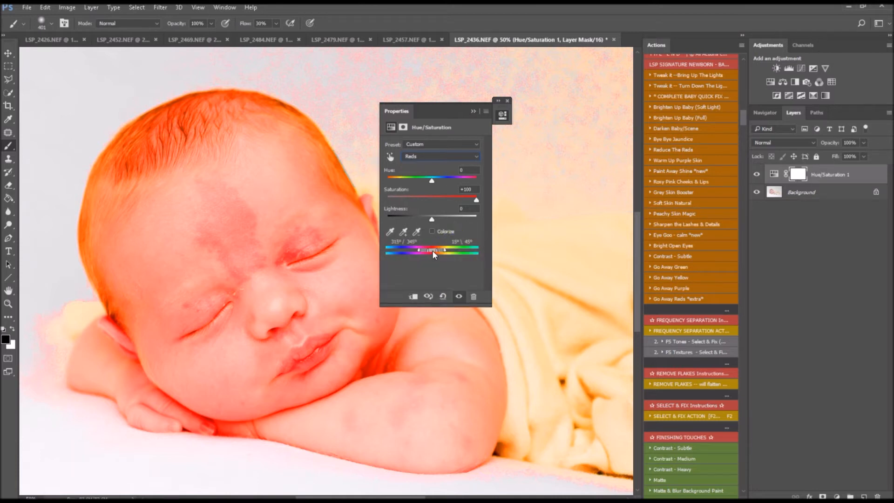
{"action": "left_click_drag", "start_coordinate": [442, 251], "coordinate": [417, 251]}
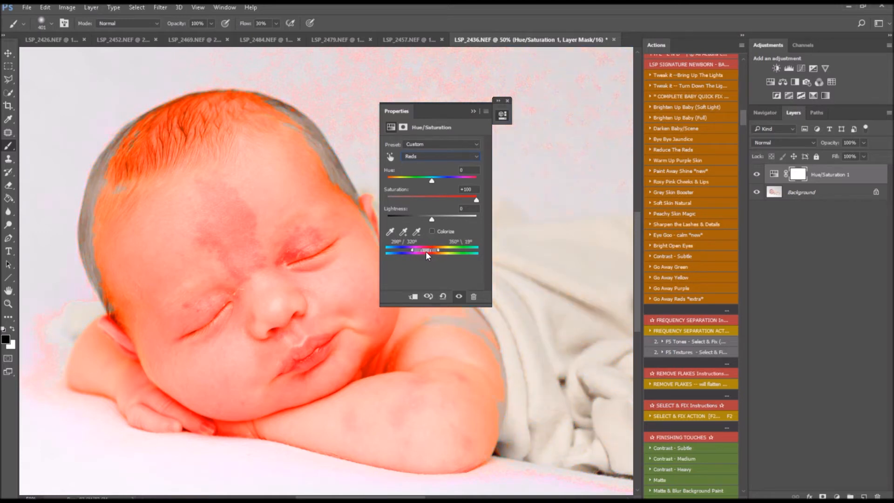
{"action": "left_click_drag", "start_coordinate": [431, 249], "coordinate": [423, 249]}
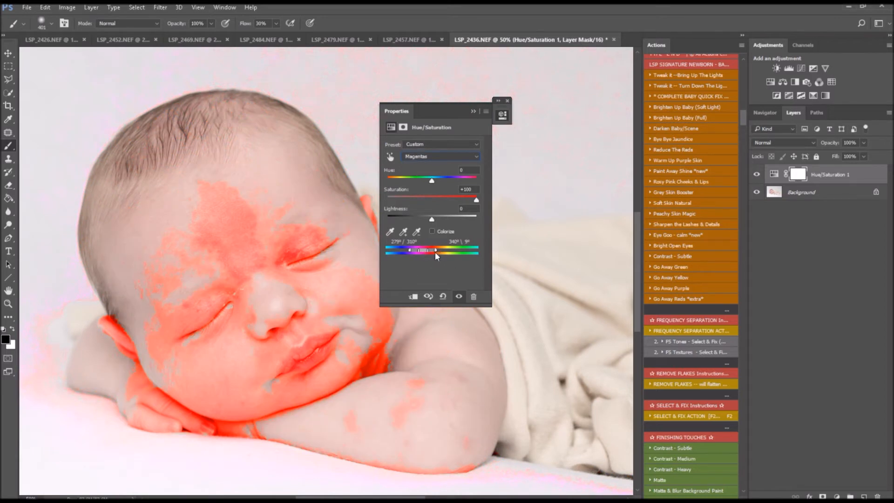
{"action": "mouse_move", "coordinate": [413, 255]}
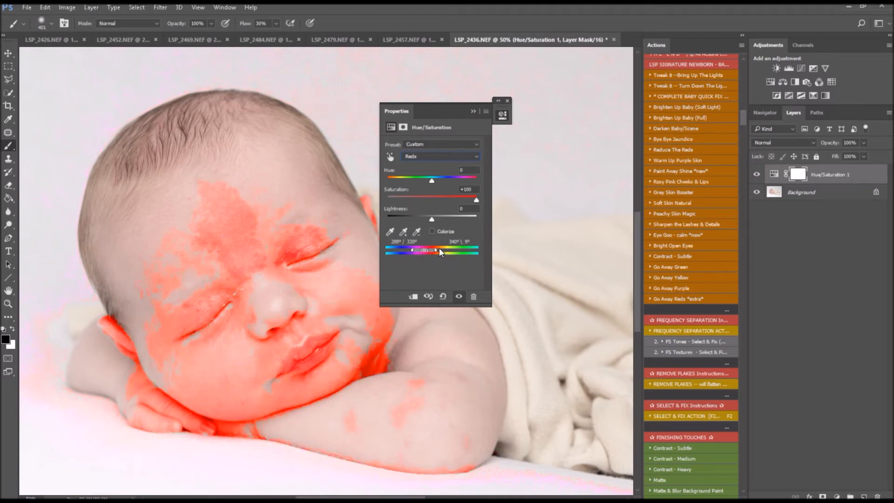
{"action": "left_click_drag", "start_coordinate": [433, 250], "coordinate": [437, 250]}
{"action": "type", "text": "0"}
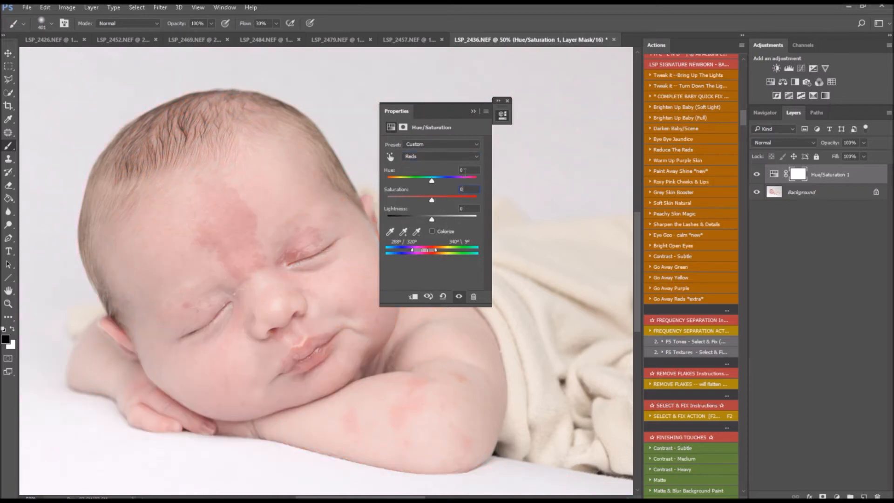
- Shift the reds' Hue to about +32 toward yellow and adjust Saturation and Lightness so the birthmark blends
{"action": "left_click_drag", "start_coordinate": [431, 181], "coordinate": [433, 181]}
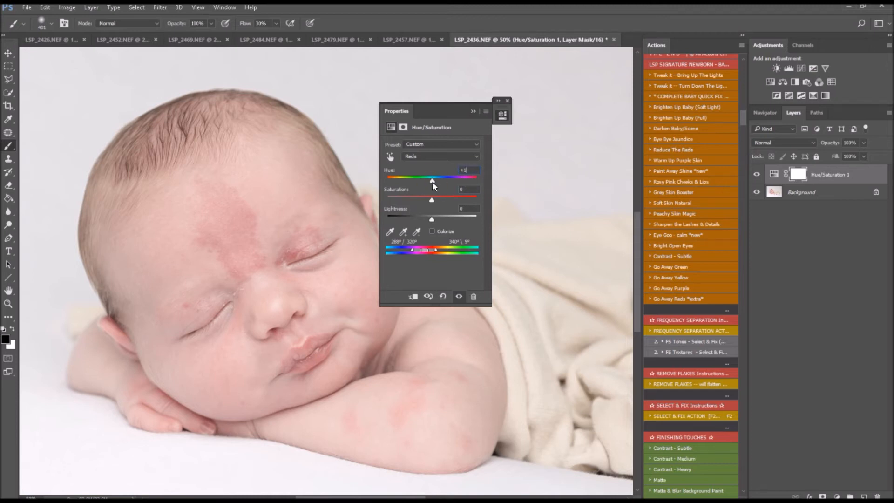
{"action": "left_click_drag", "start_coordinate": [431, 182], "coordinate": [439, 182]}
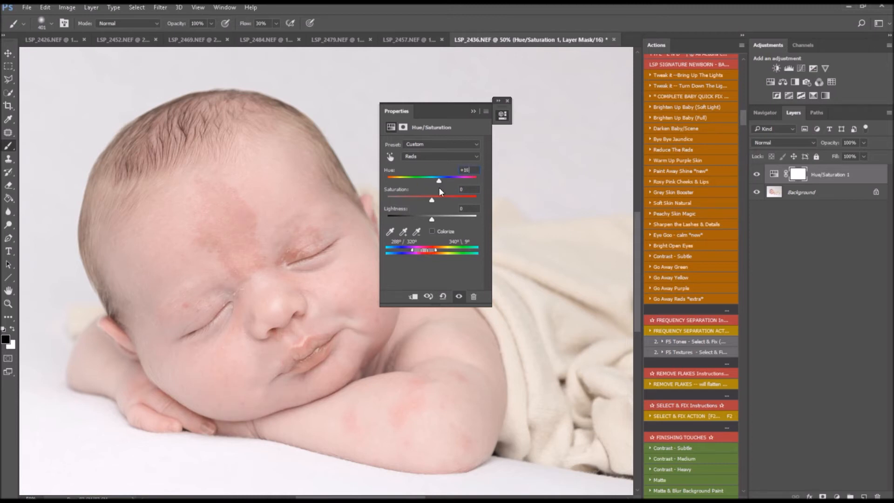
{"action": "left_click_drag", "start_coordinate": [439, 182], "coordinate": [445, 182]}
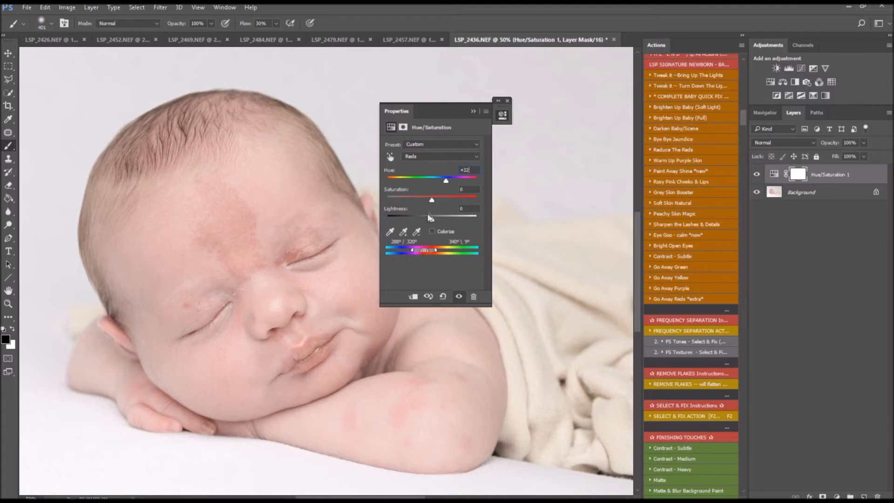
{"action": "left_click_drag", "start_coordinate": [431, 198], "coordinate": [413, 198]}
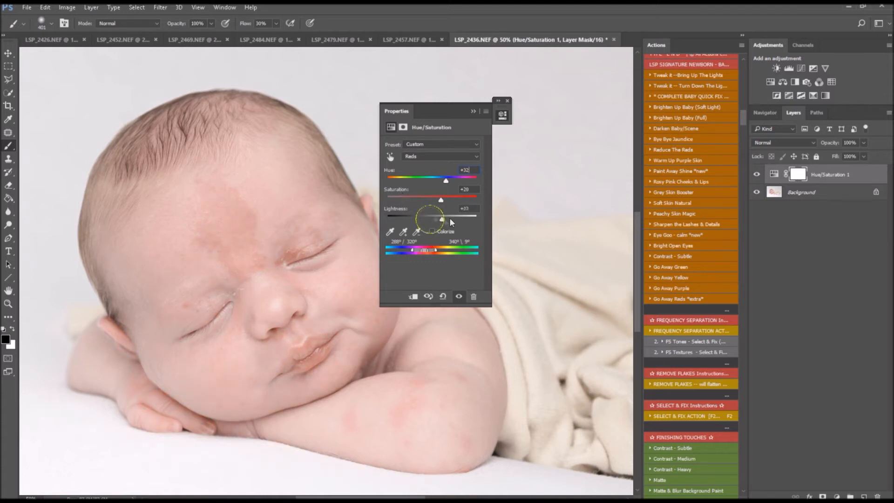
{"action": "left_click_drag", "start_coordinate": [440, 199], "coordinate": [424, 199]}
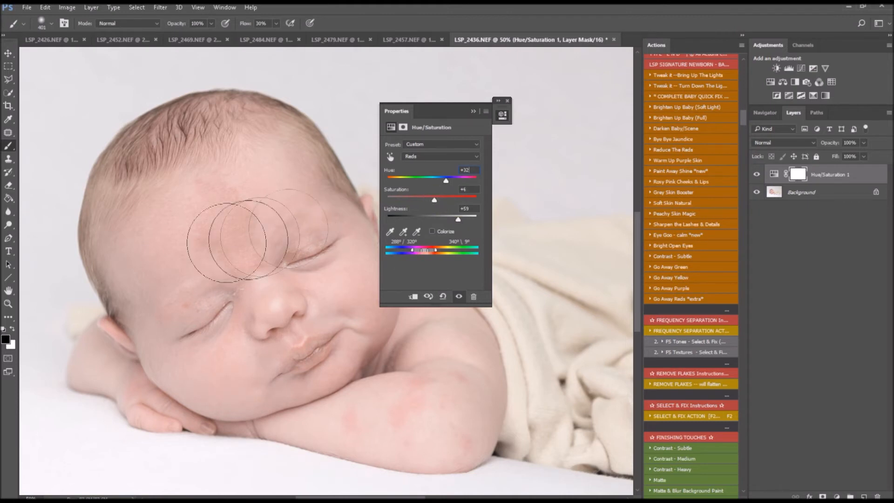
- Invert the mask to black, reveal the correction over the birthmark, and toggle the layer to compare
{"action": "left_click", "coordinate": [798, 174]}
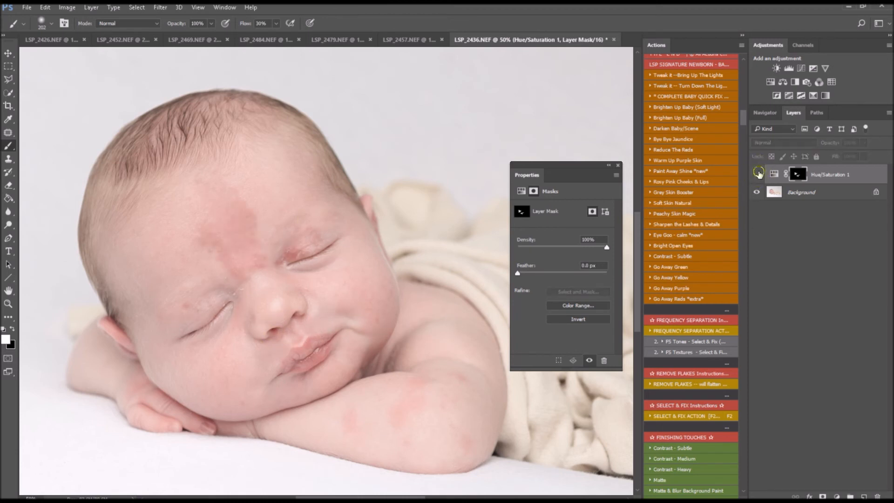
{"action": "left_click", "coordinate": [245, 186]}
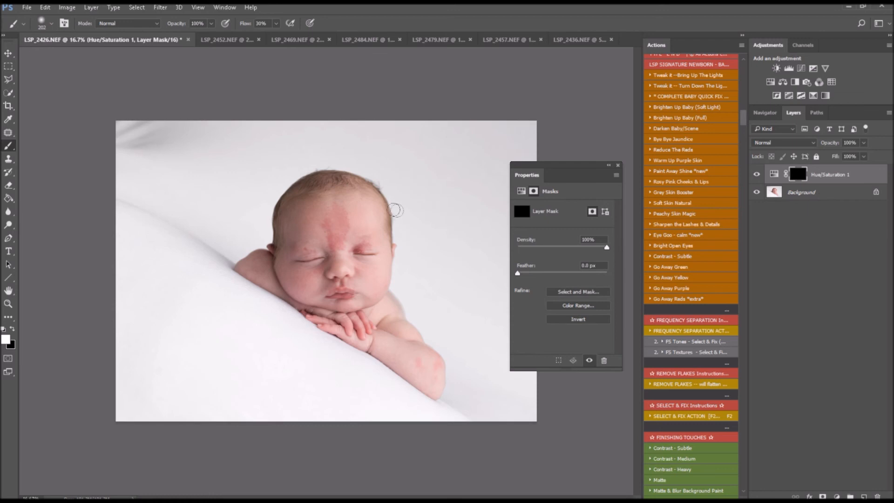
- Paint white on the LSP_2426 copy's mask over the forehead birthmark, then return to LSP_2436
{"action": "left_click", "coordinate": [798, 174]}
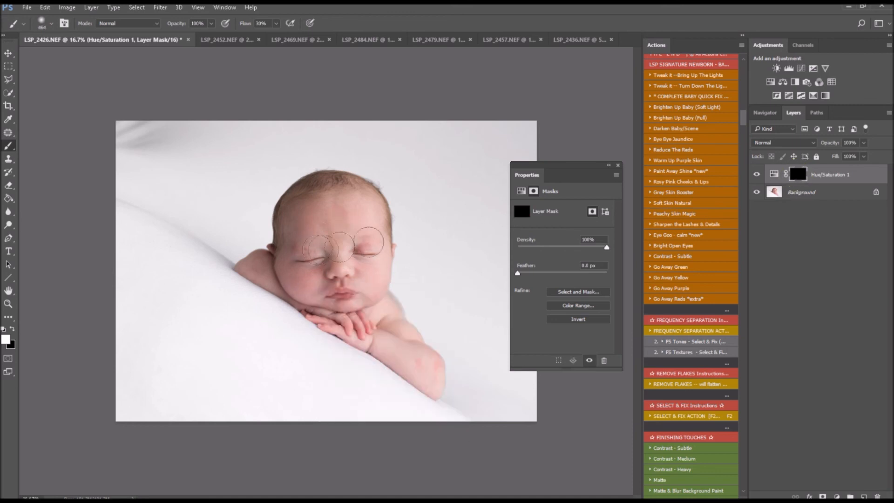
{"action": "left_click_drag", "start_coordinate": [342, 248], "coordinate": [392, 288]}
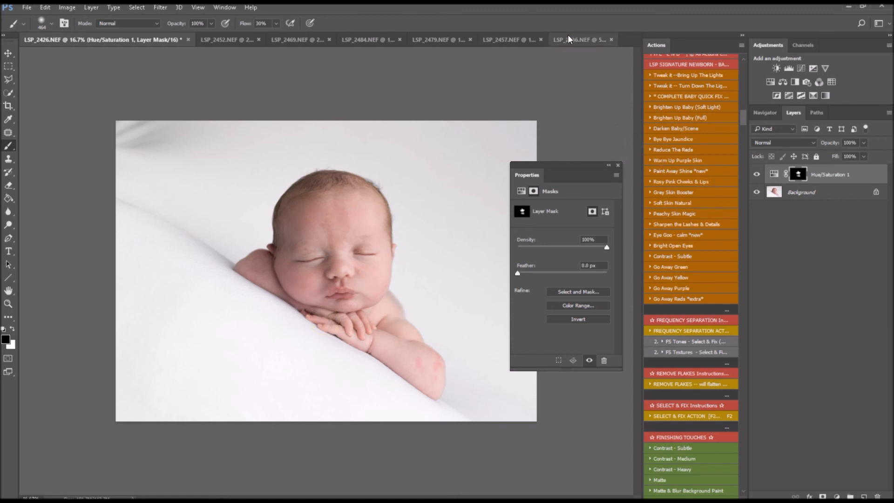
{"action": "left_click", "coordinate": [580, 39]}
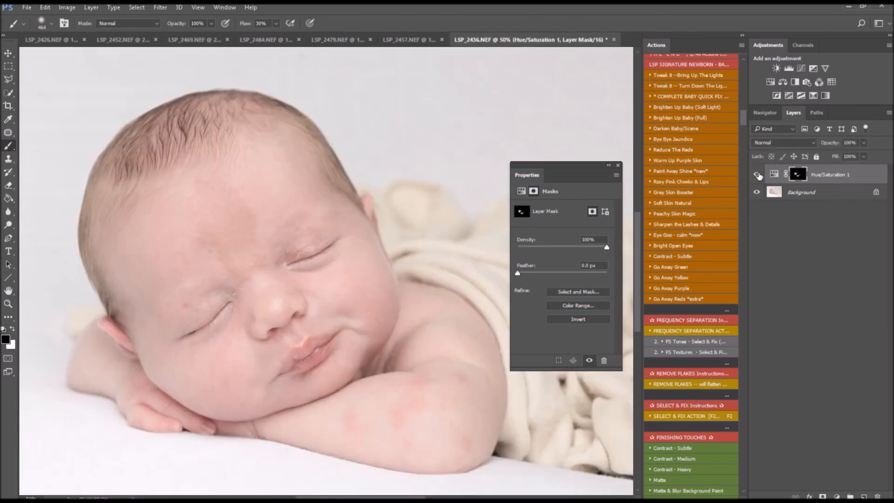